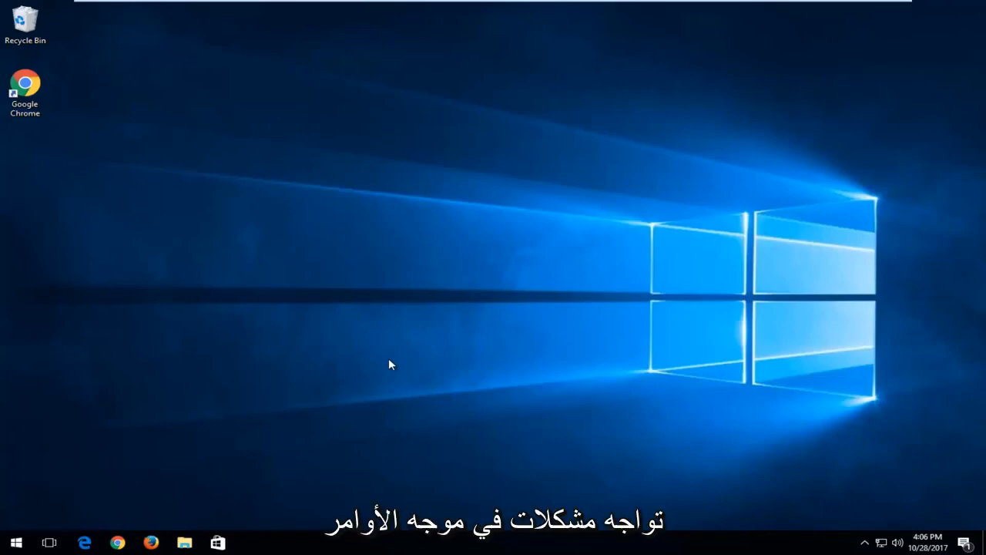
pyautogui.moveTo(64, 478)
pyautogui.write('command prom')
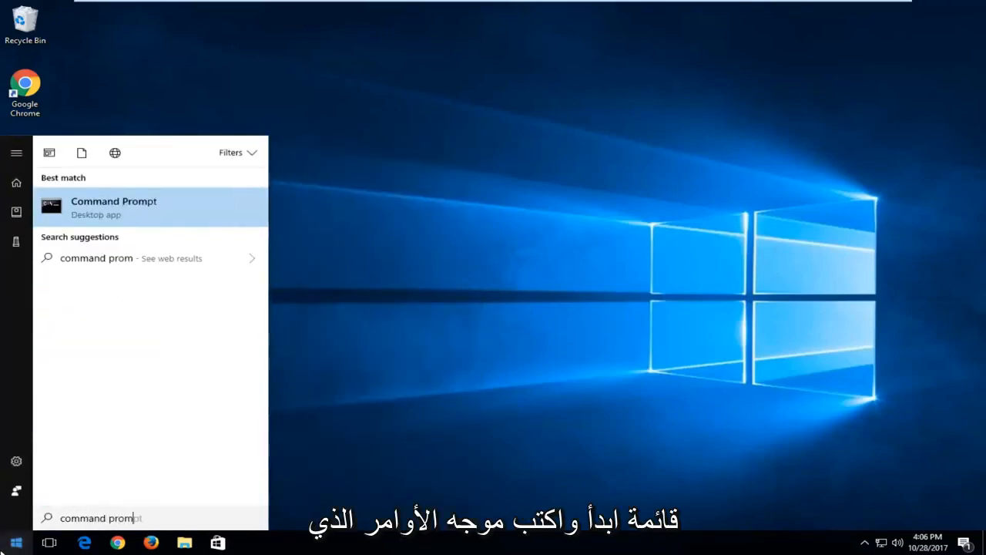
# Search for Command Prompt, run it as administrator, and approve the UAC prompt
pyautogui.write('t')
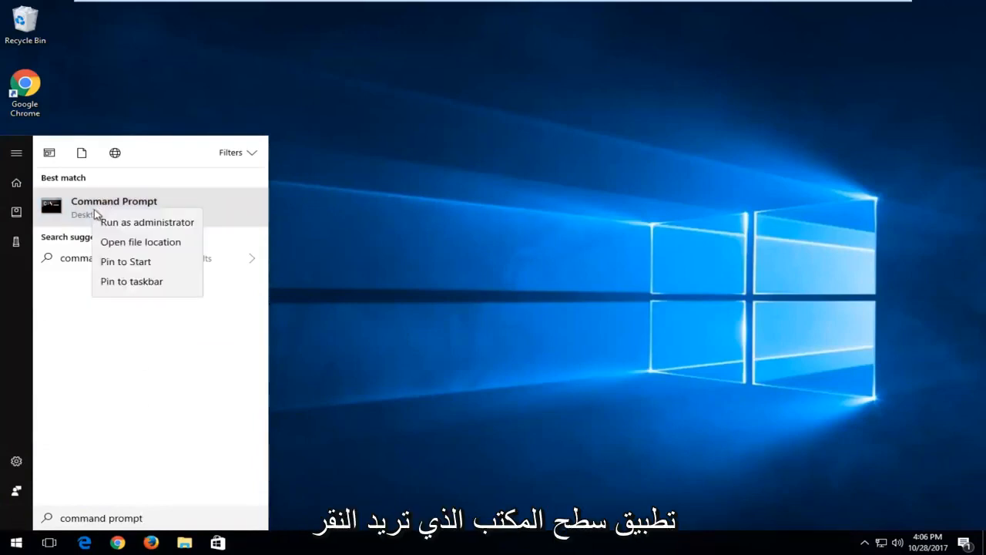
pyautogui.click(147, 222)
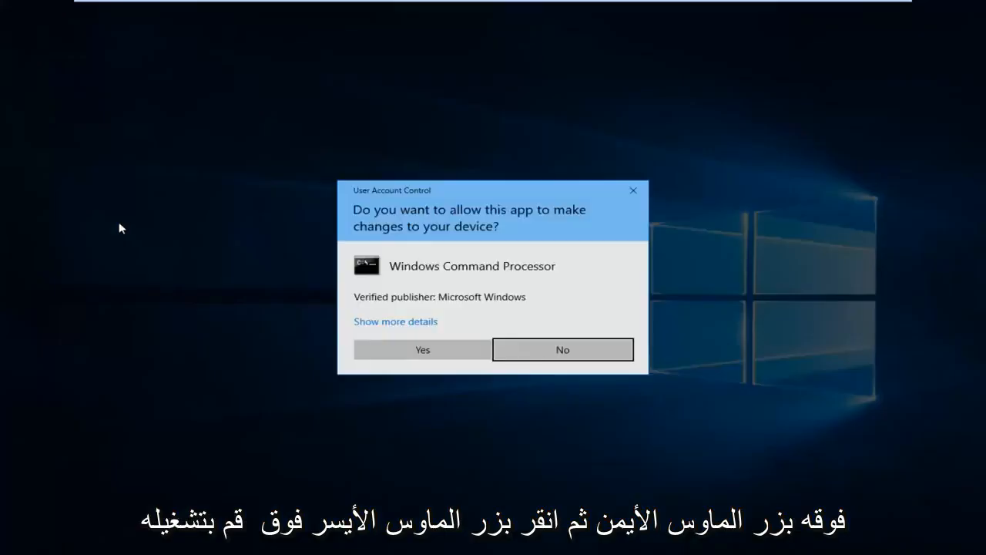
pyautogui.moveTo(420, 219)
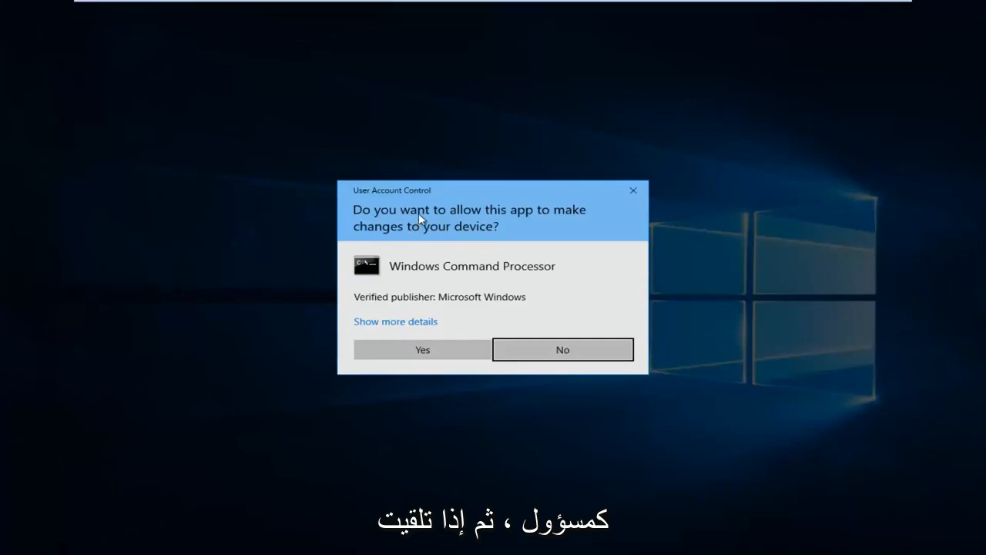
pyautogui.click(422, 349)
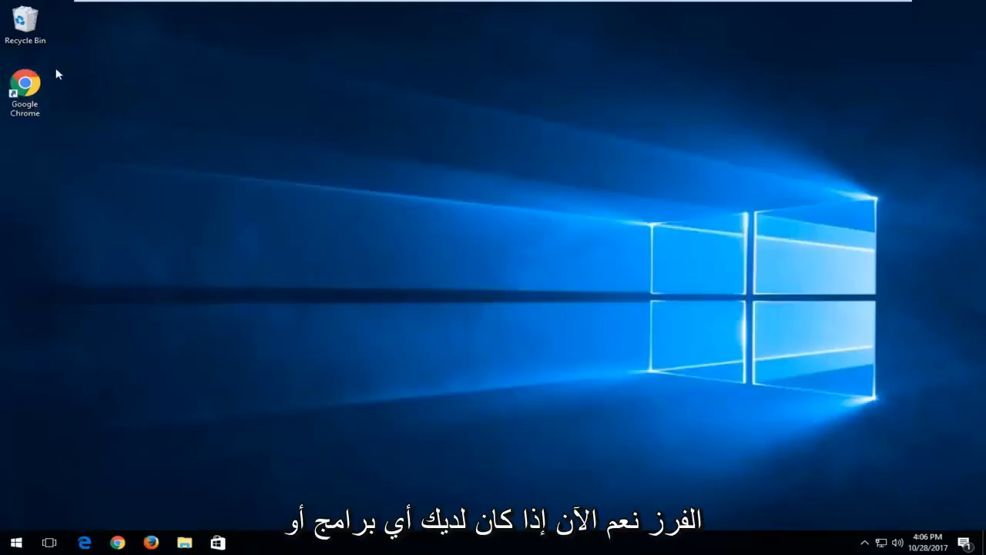
# Run the Google Chrome desktop shortcut as administrator and allow the UAC request
pyautogui.click(25, 81)
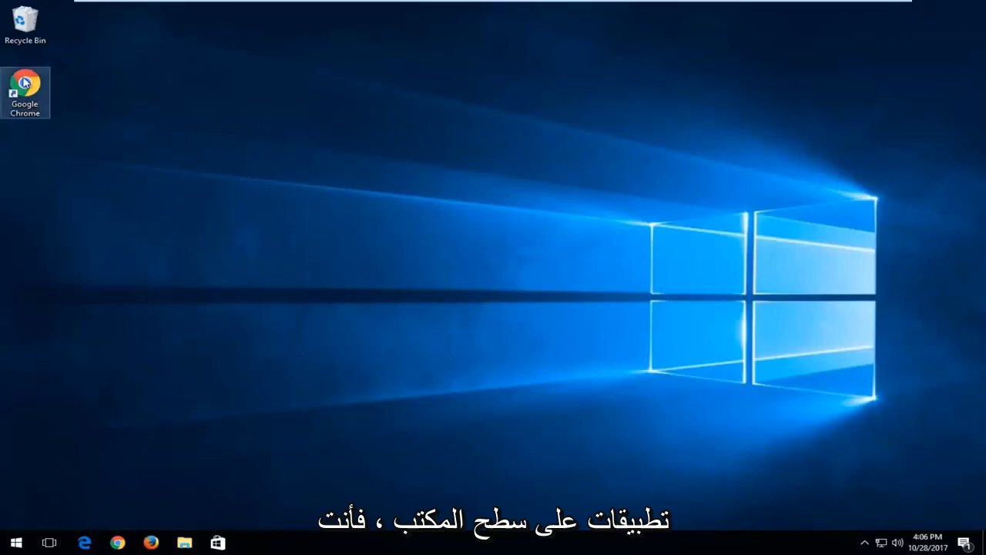
pyautogui.rightClick(26, 93)
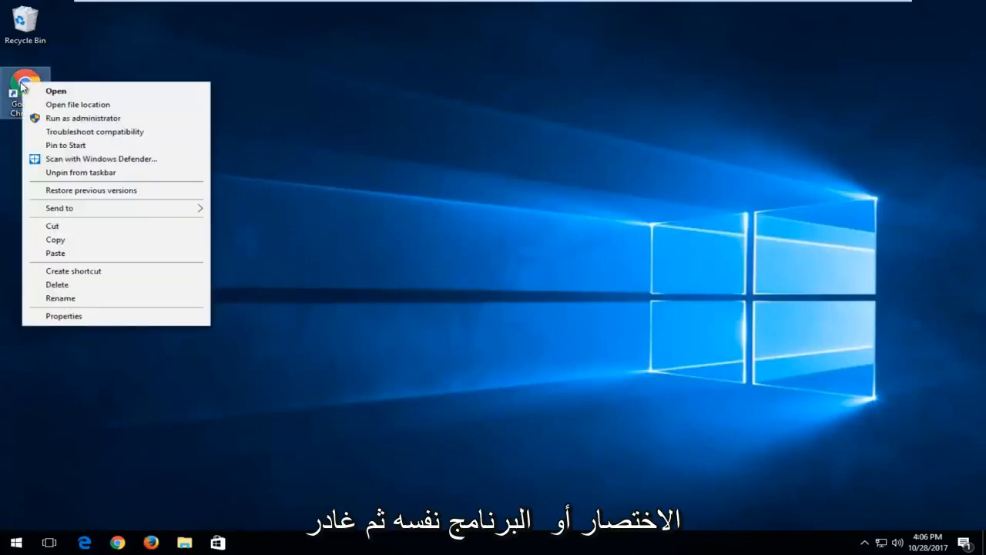
pyautogui.moveTo(84, 118)
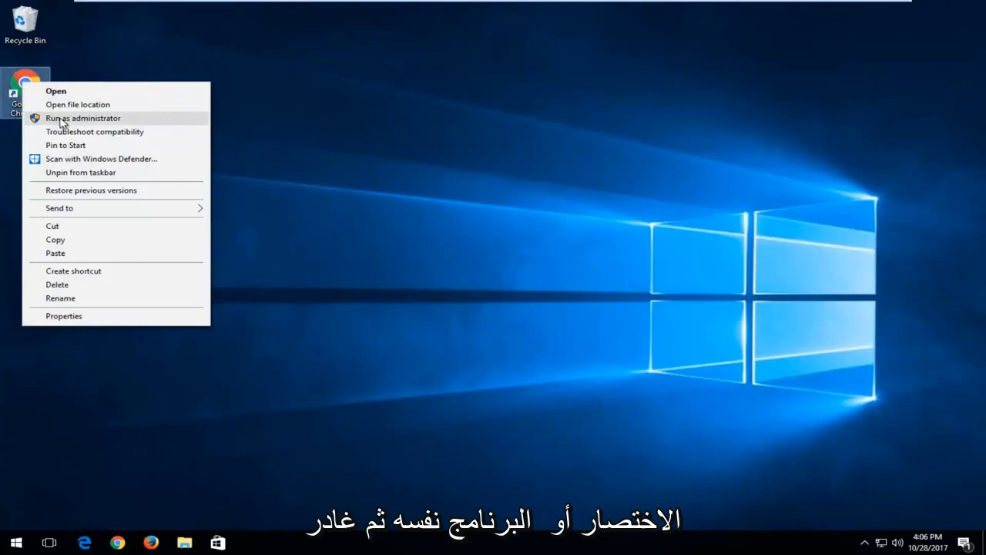
pyautogui.click(83, 118)
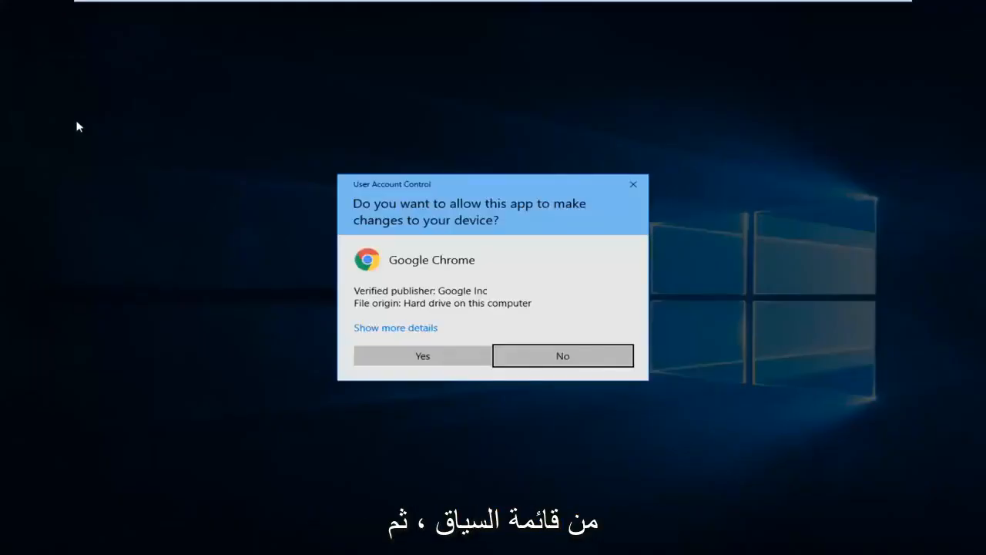
pyautogui.click(422, 356)
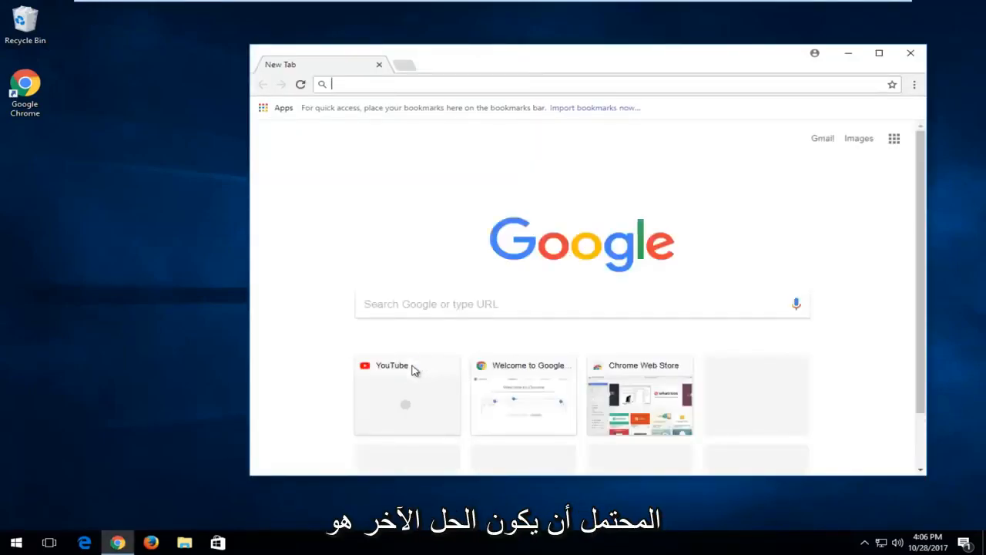
pyautogui.moveTo(378, 341)
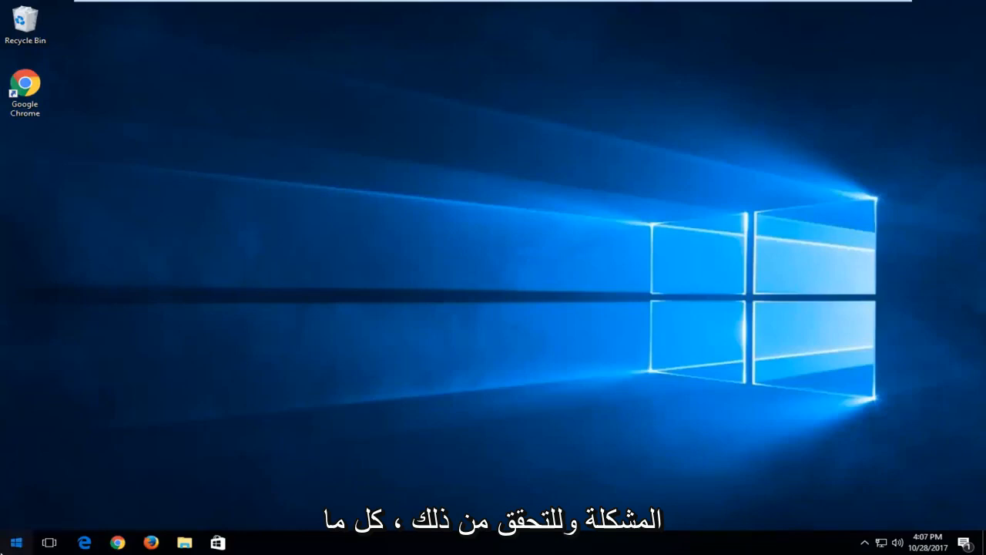
# Search Start for 'user account' and open Change User Account Control settings
pyautogui.write('user ac')
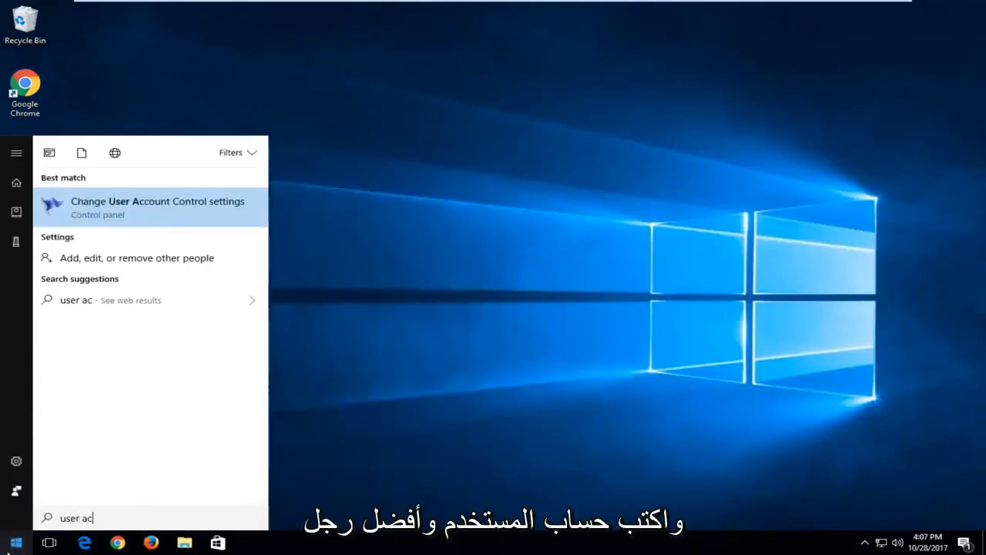
pyautogui.write('count')
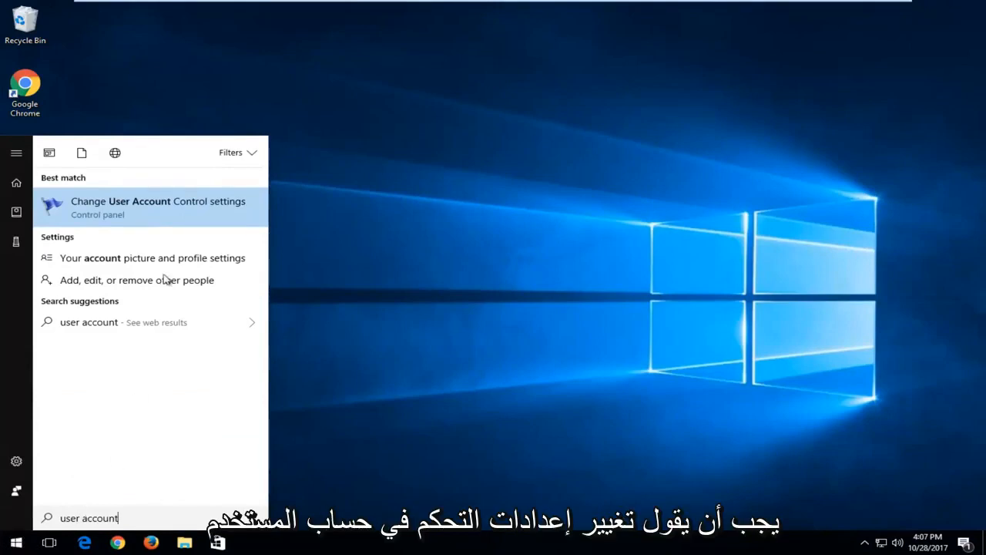
pyautogui.click(158, 207)
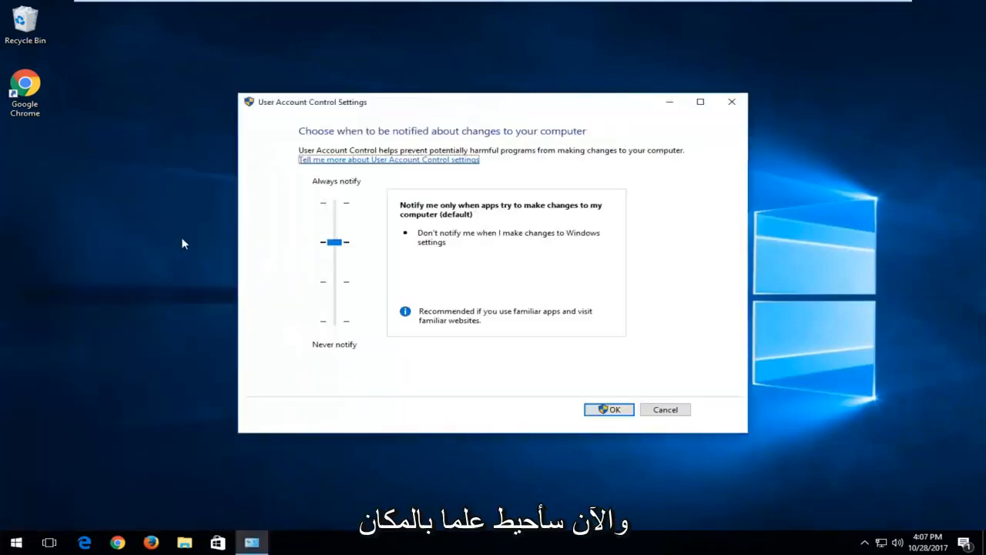
pyautogui.moveTo(345, 242)
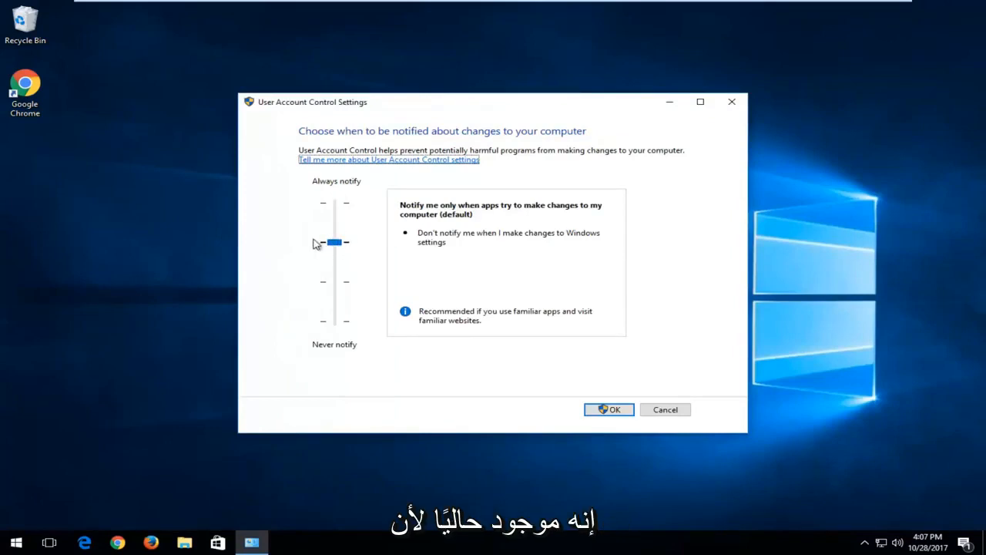
pyautogui.moveTo(326, 259)
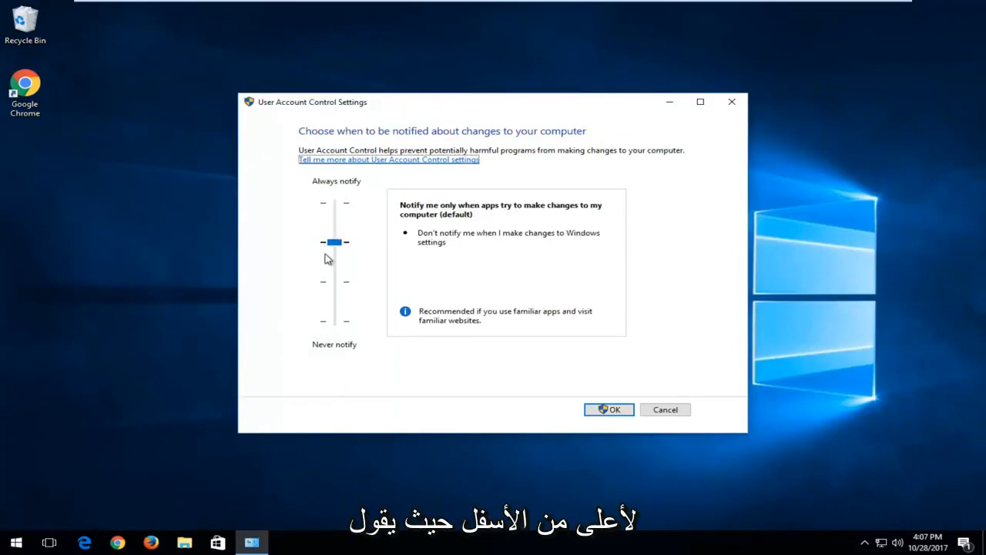
pyautogui.moveTo(478, 249)
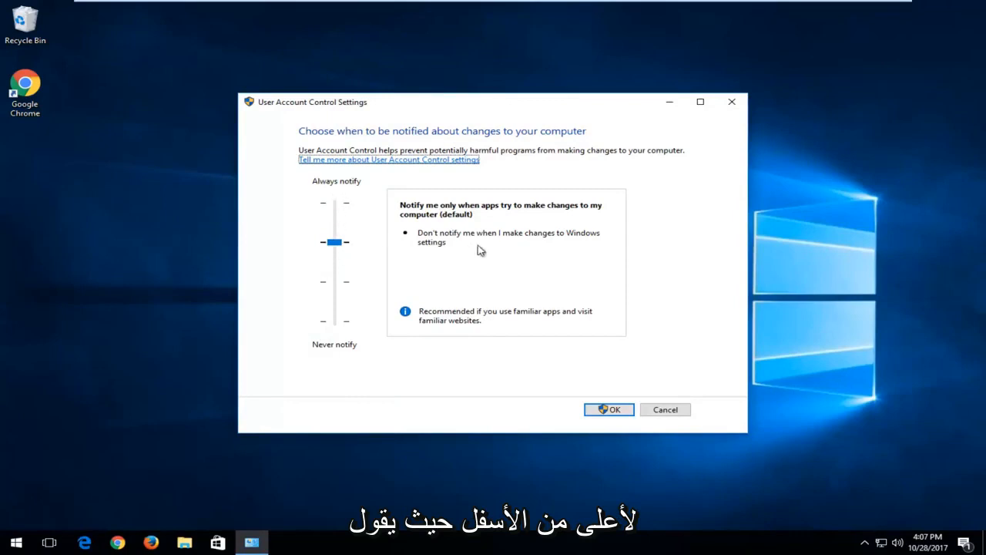
pyautogui.moveTo(509, 210)
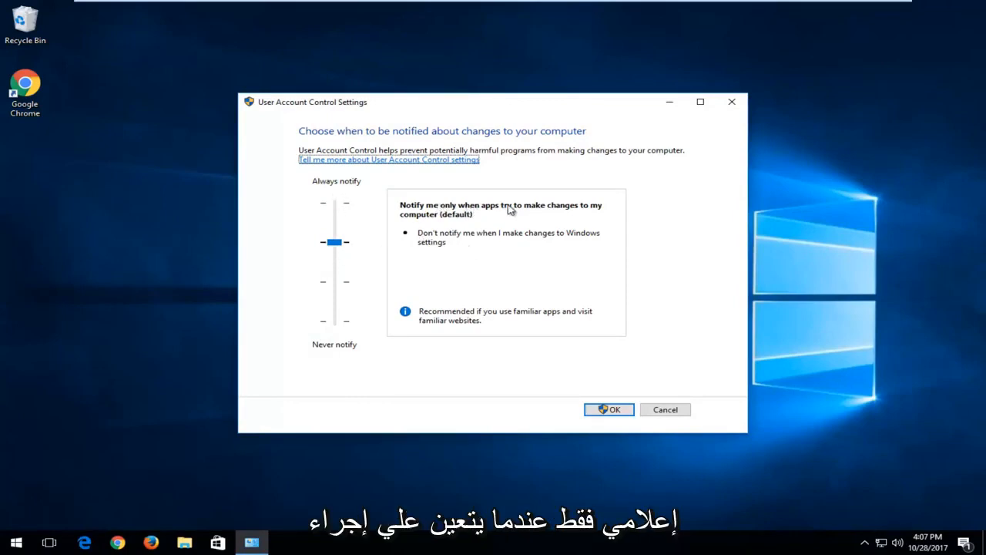
pyautogui.moveTo(334, 260)
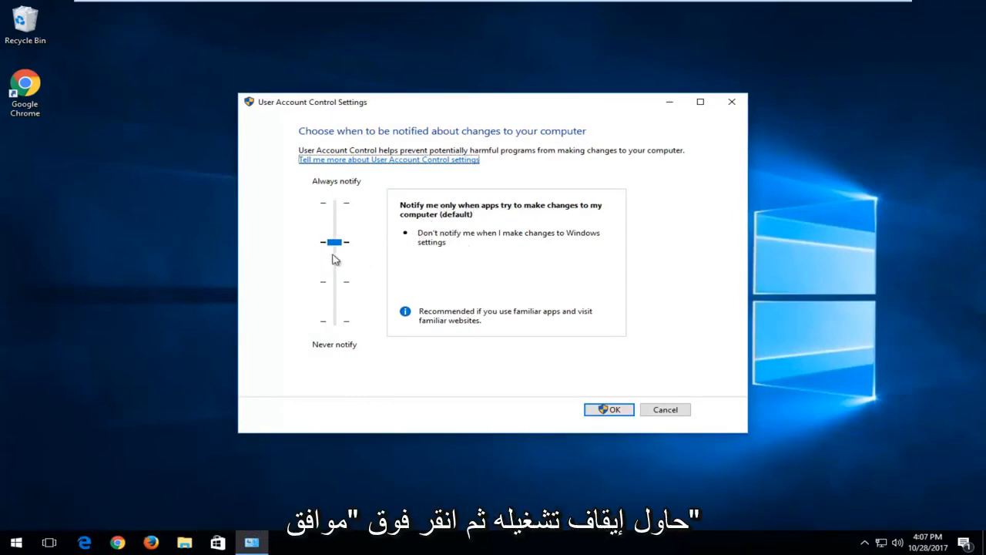
# Lower the UAC slider to Never notify and confirm with OK
pyautogui.moveTo(335, 242); pyautogui.dragTo(336, 320)
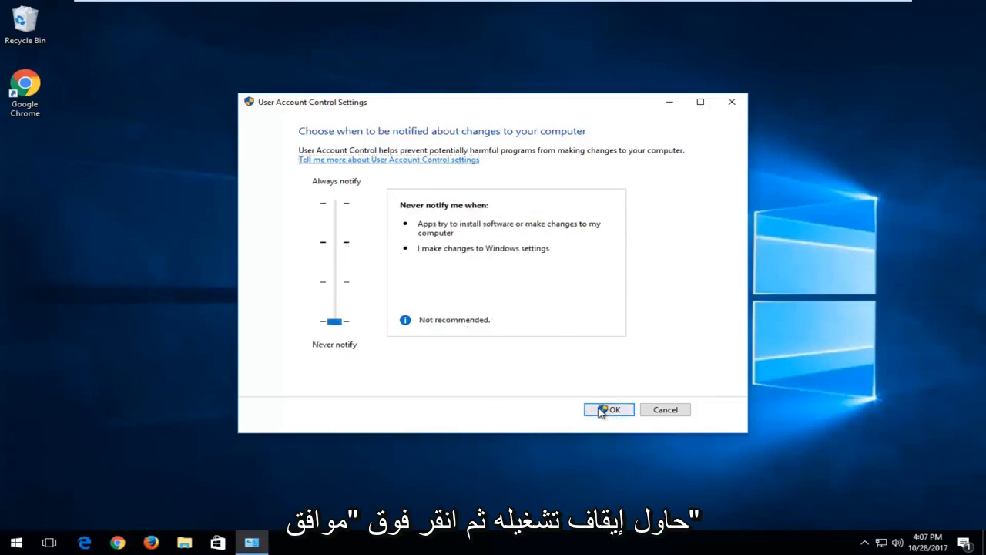
pyautogui.click(608, 409)
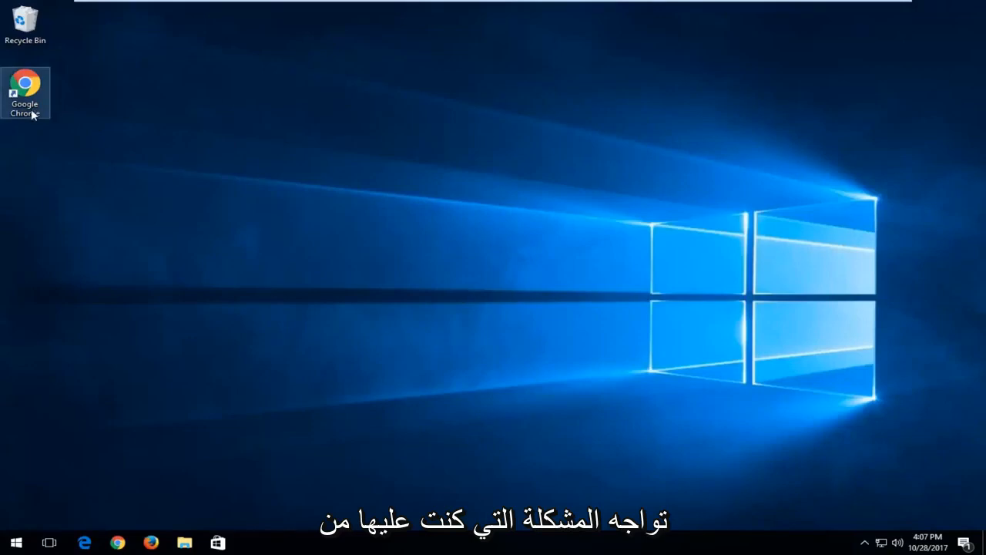
# Reopen User Account Control settings, raise the slider back to default, and confirm
pyautogui.click(11, 542)
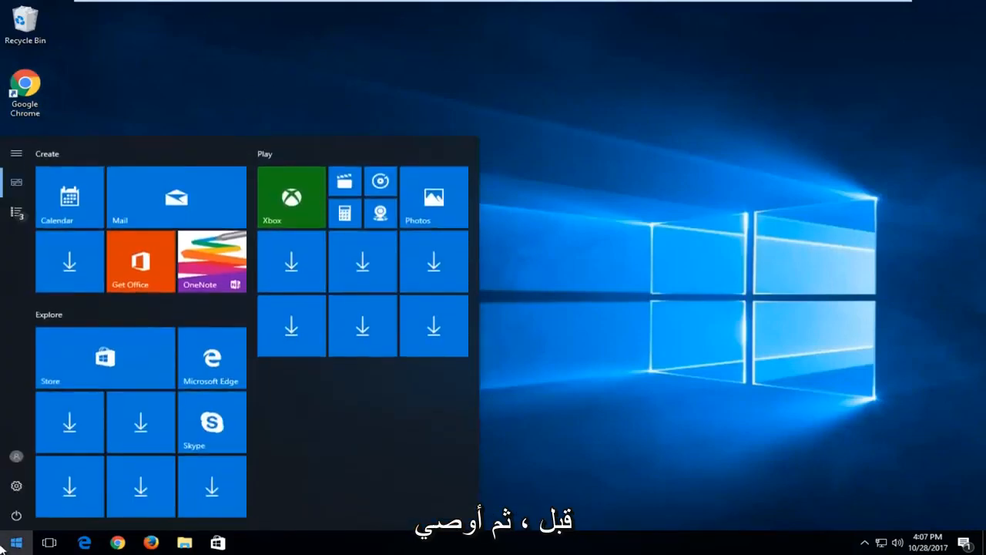
pyautogui.write('user acc')
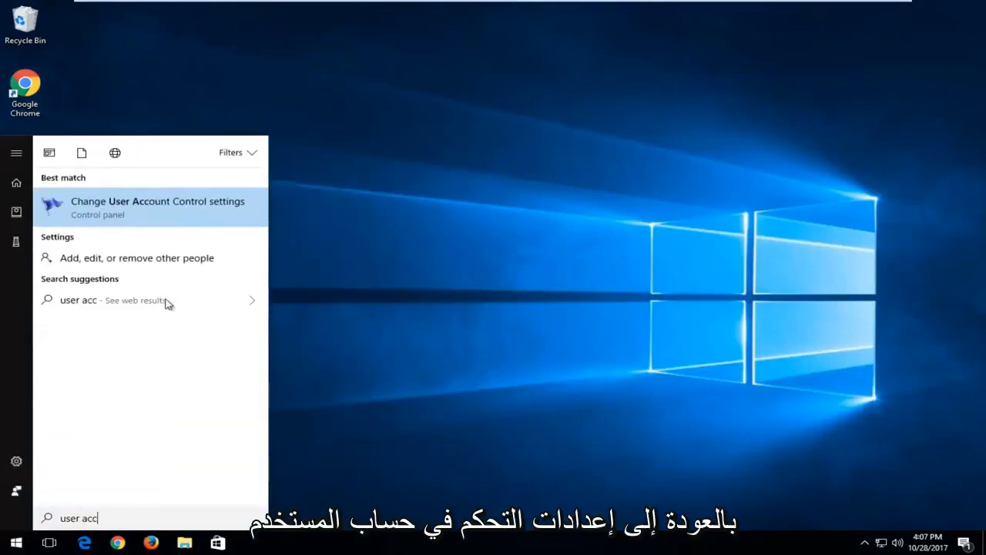
pyautogui.click(157, 206)
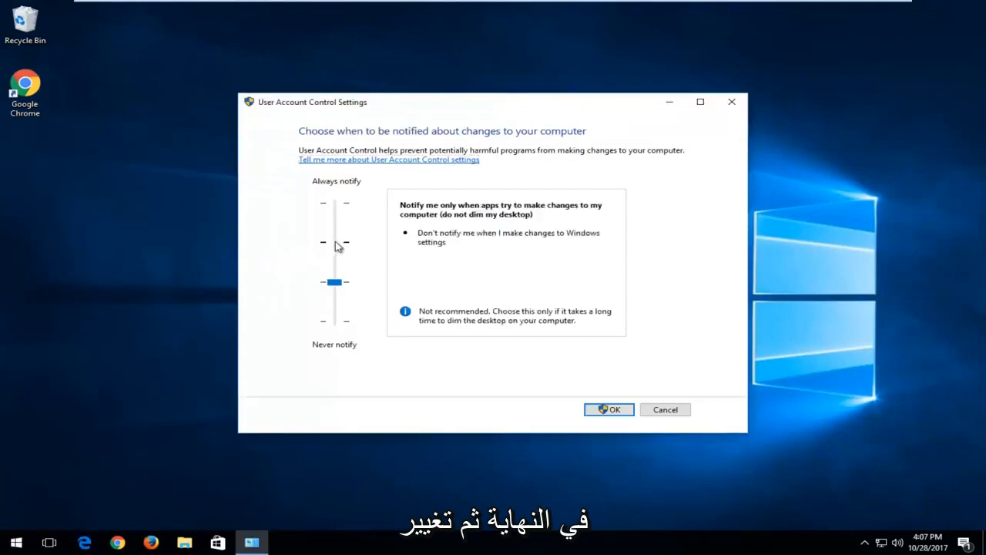
pyautogui.moveTo(334, 282); pyautogui.dragTo(334, 242)
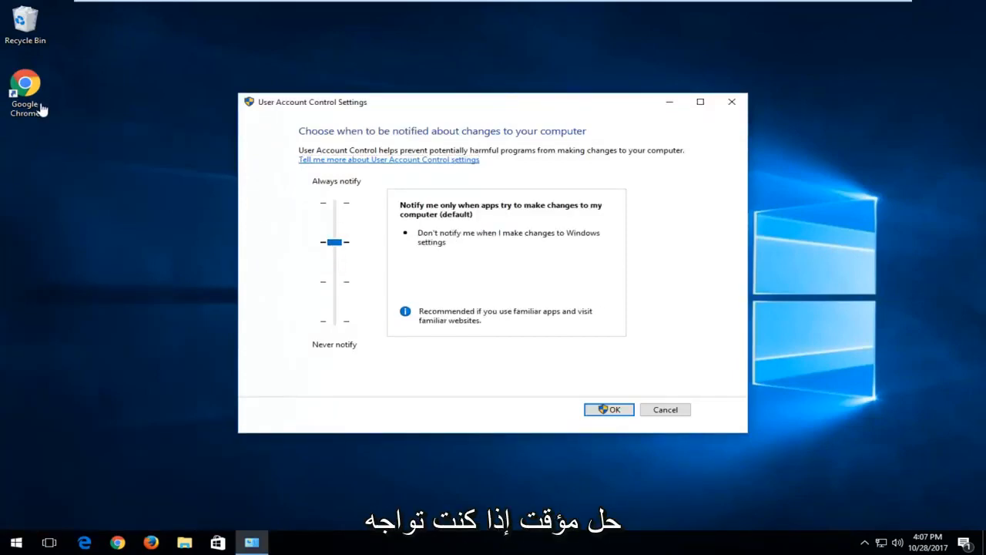
pyautogui.moveTo(562, 396)
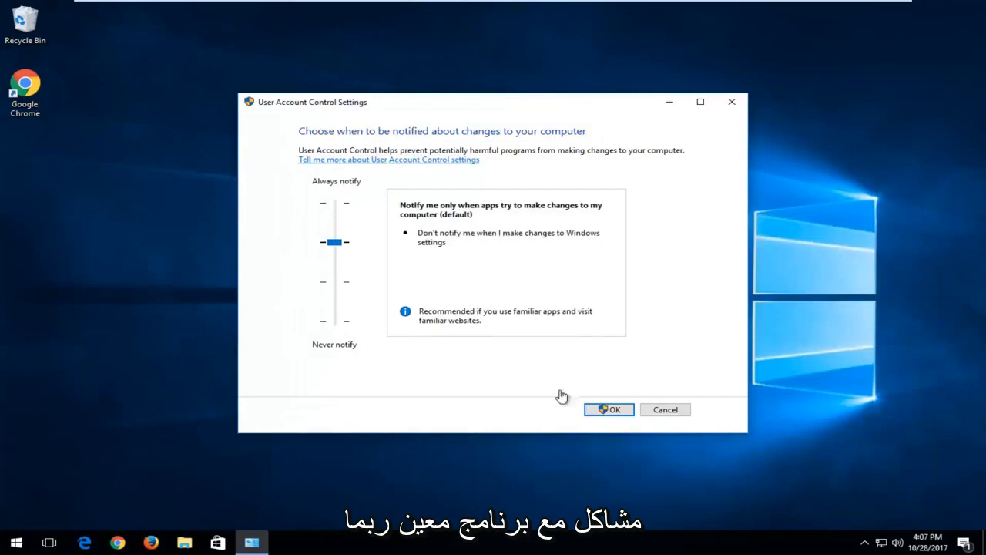
pyautogui.click(609, 409)
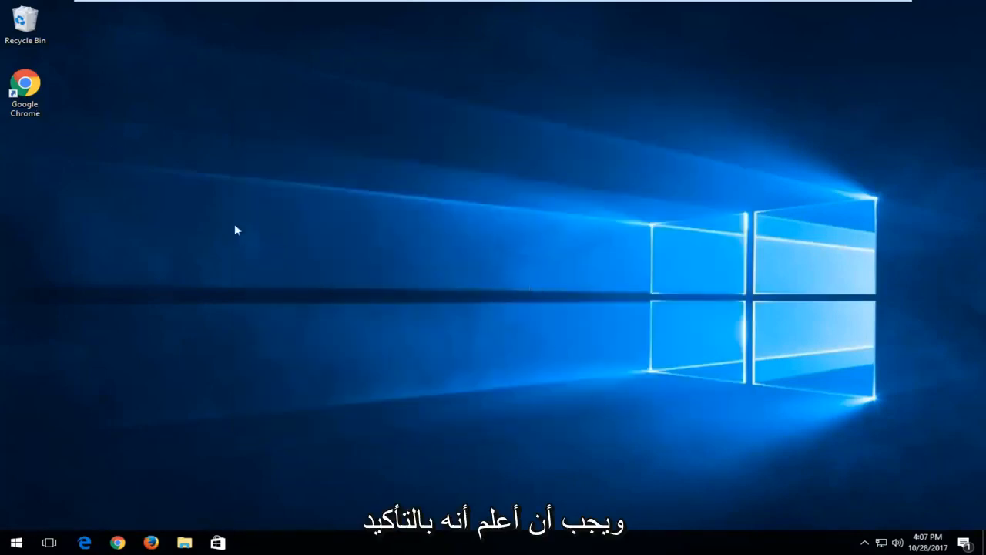